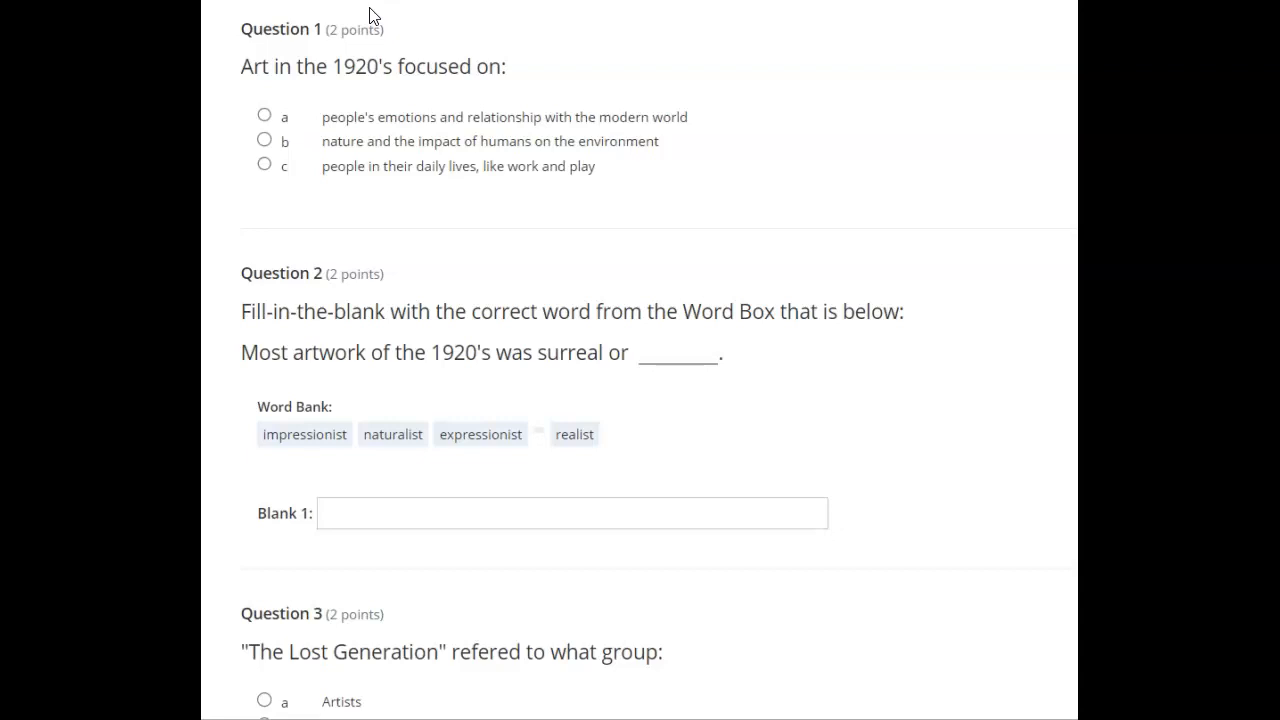
Step: Scroll past Question 1 to show Questions 2 to 4 of the 1920s quiz
{"action": "scroll", "scroll_direction": "down", "scroll_amount": 3}
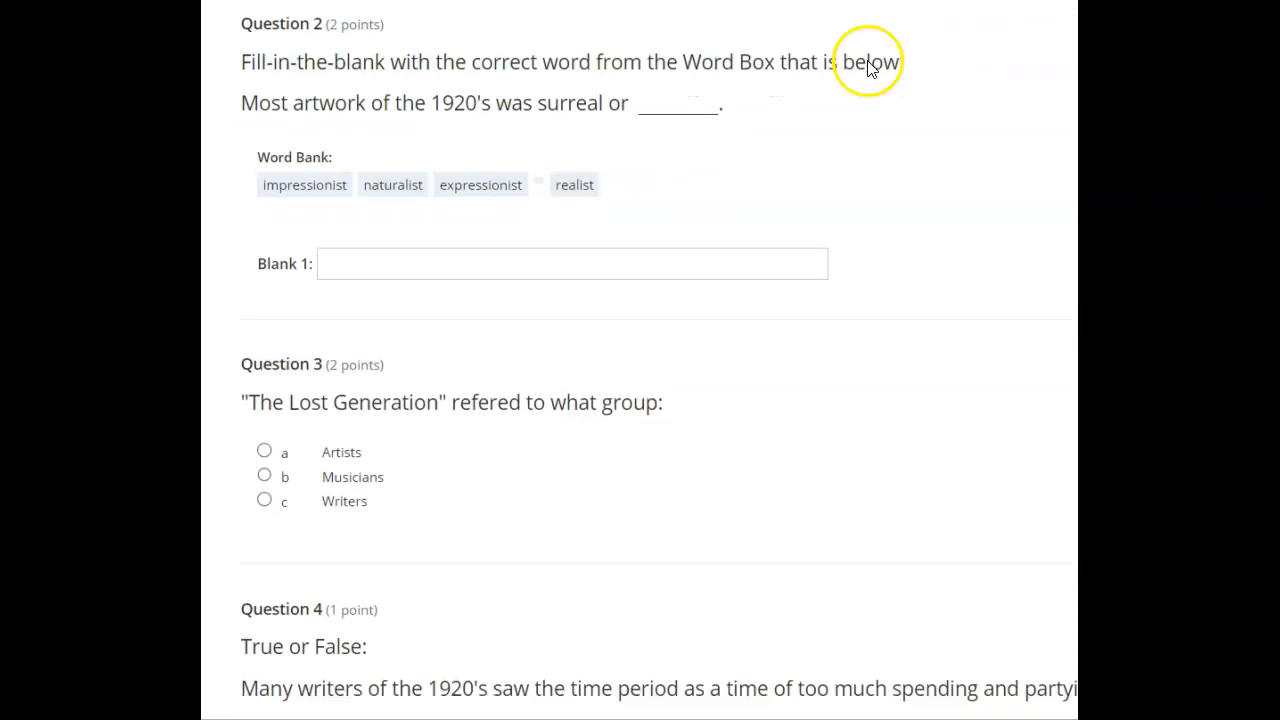
Step: Scroll down to True/False Question 4 and Question 5's silent-film word bank
{"action": "scroll", "scroll_direction": "down", "scroll_amount": 3}
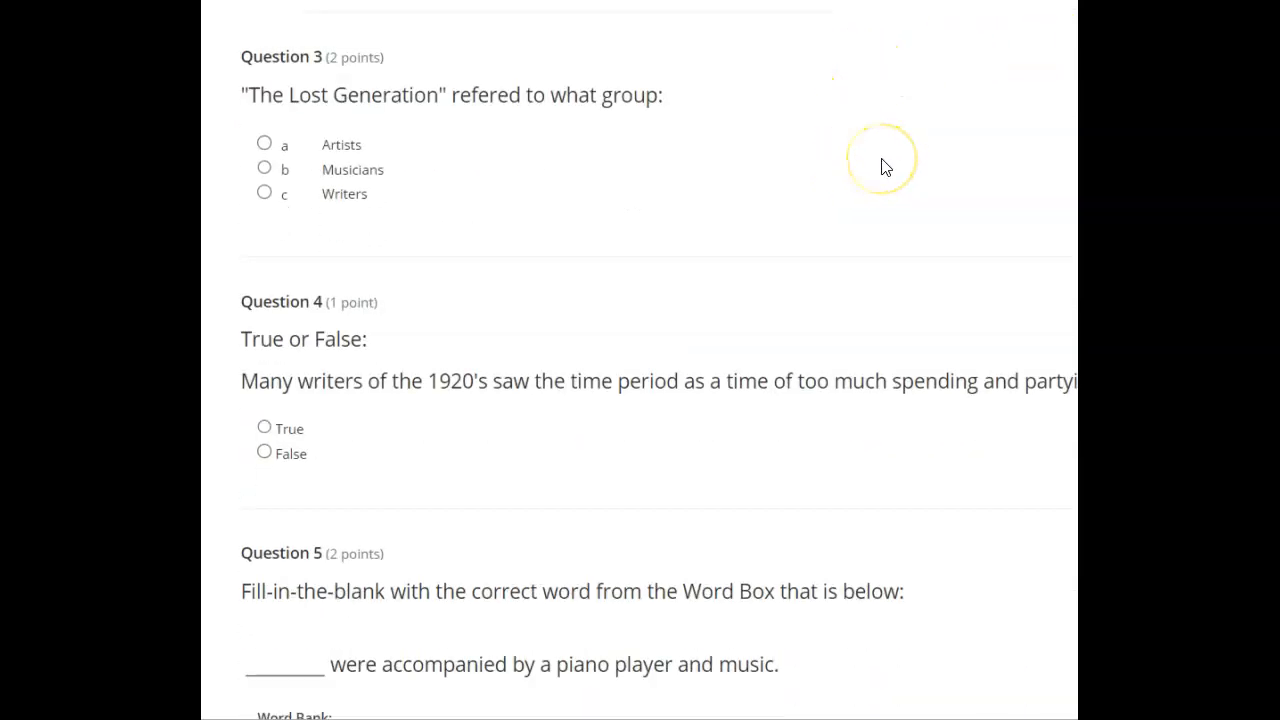
{"action": "left_click", "coordinate": [883, 159]}
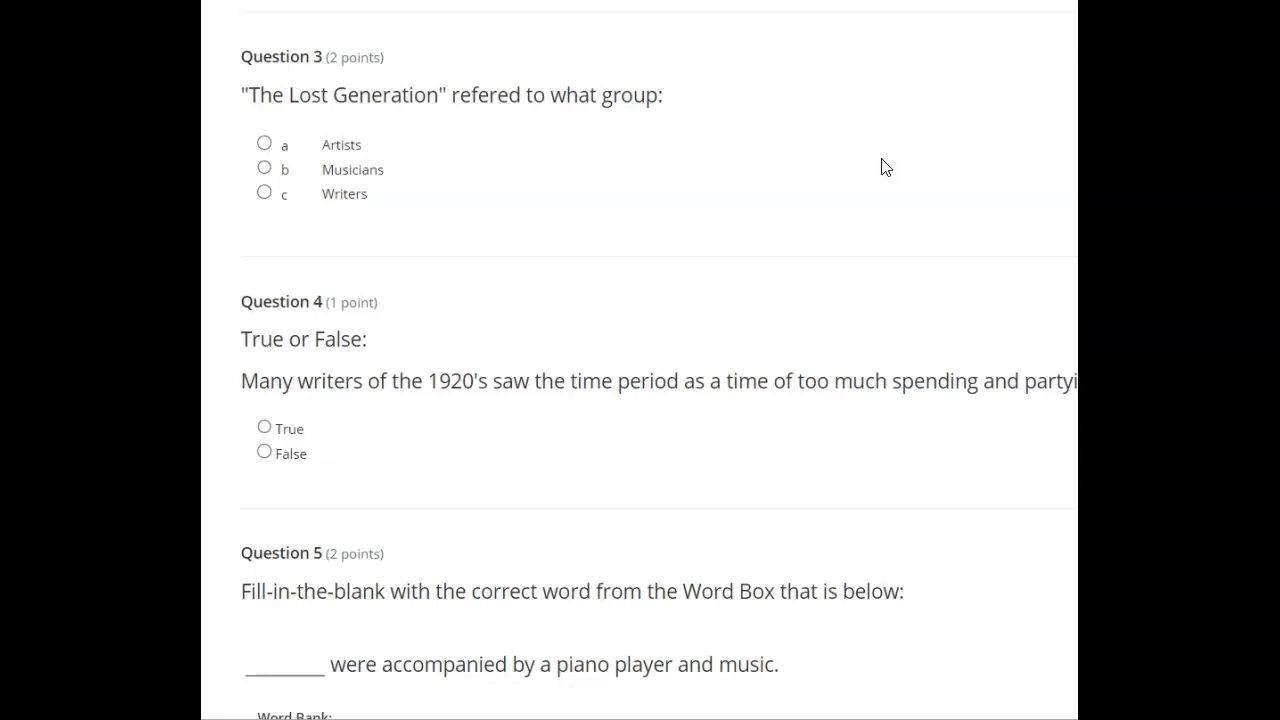
{"action": "scroll", "scroll_direction": "down", "scroll_amount": 3}
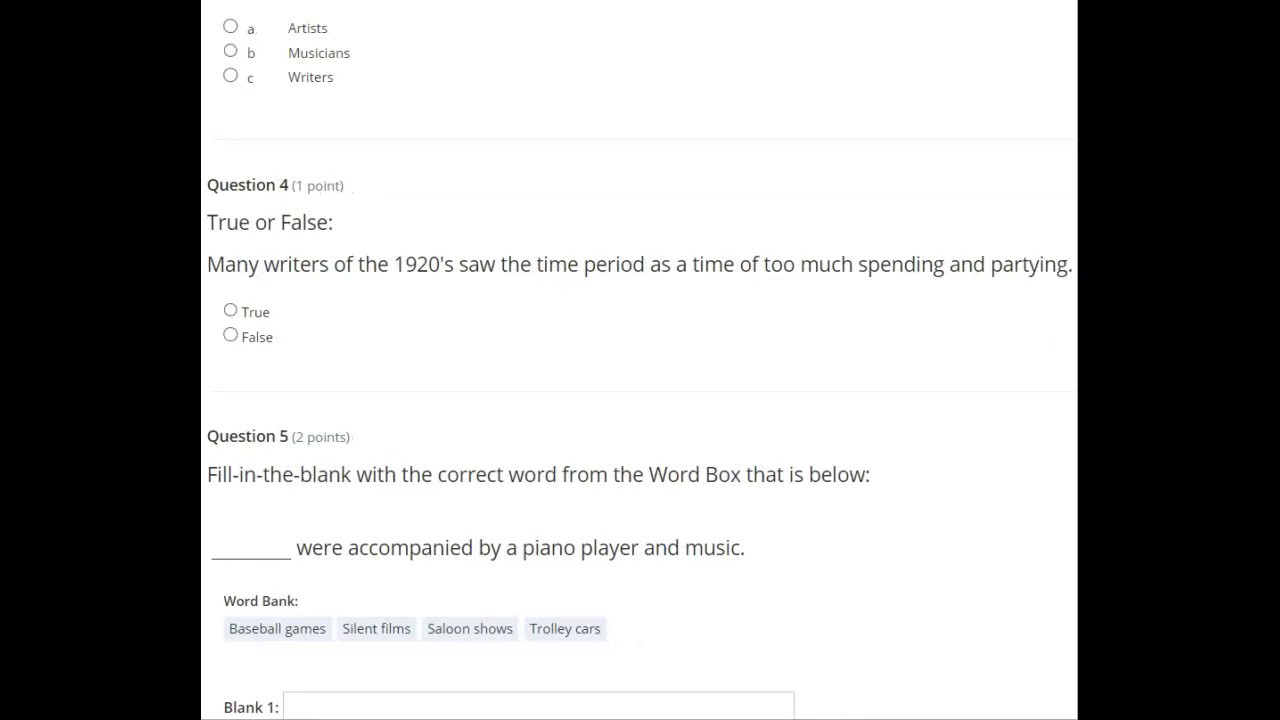
{"action": "mouse_move", "coordinate": [1074, 363]}
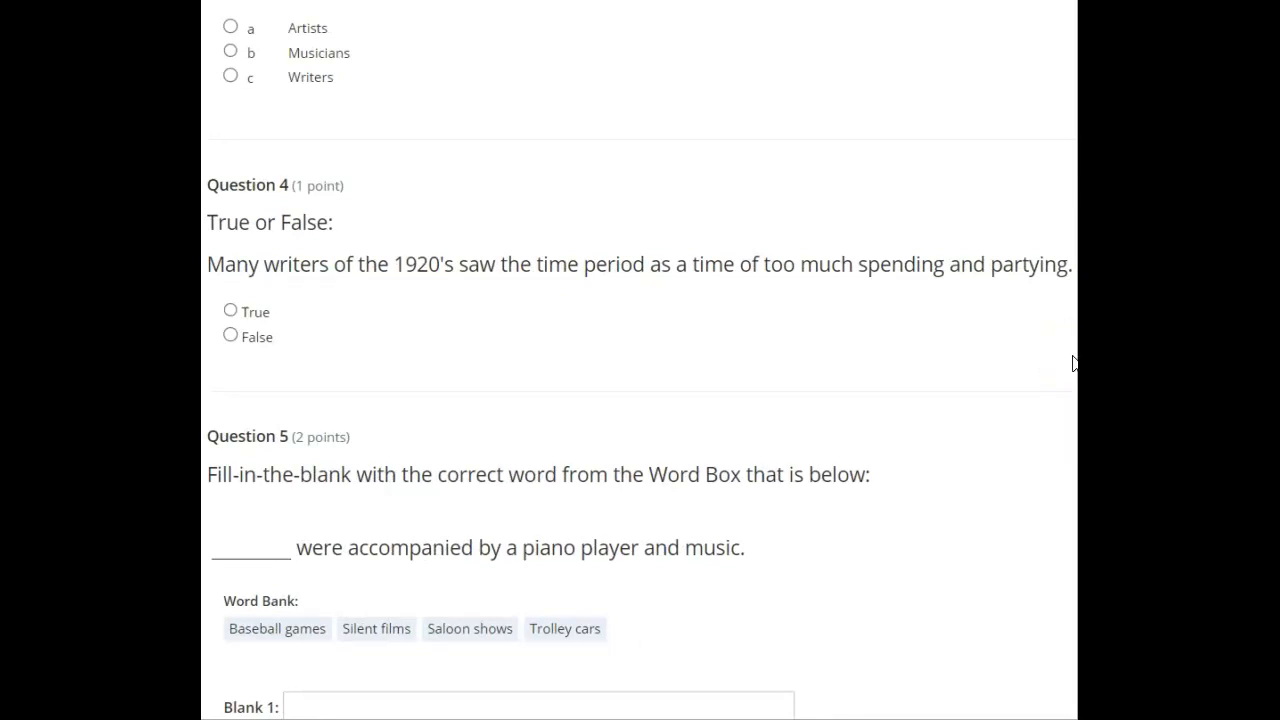
{"action": "mouse_move", "coordinate": [718, 325]}
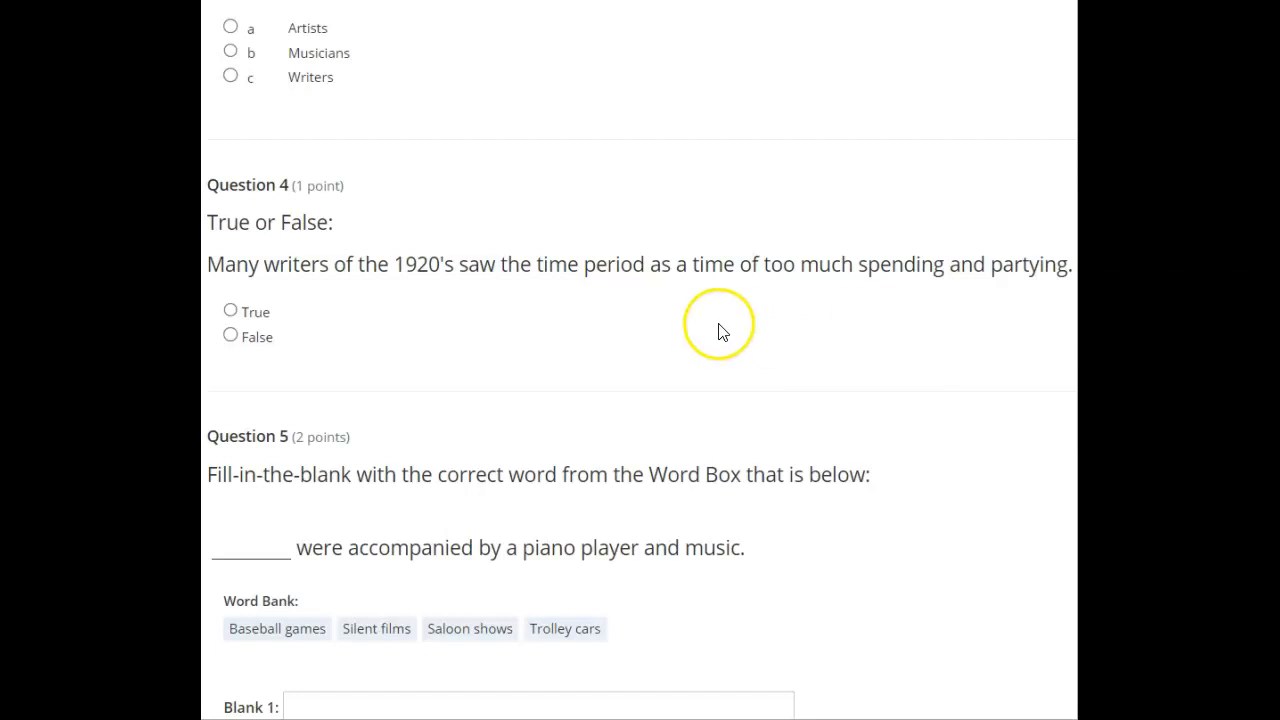
Step: Scroll down to show Questions 6, 7 and 8 on talkies, animation and mass media
{"action": "scroll", "scroll_direction": "down", "scroll_amount": 3}
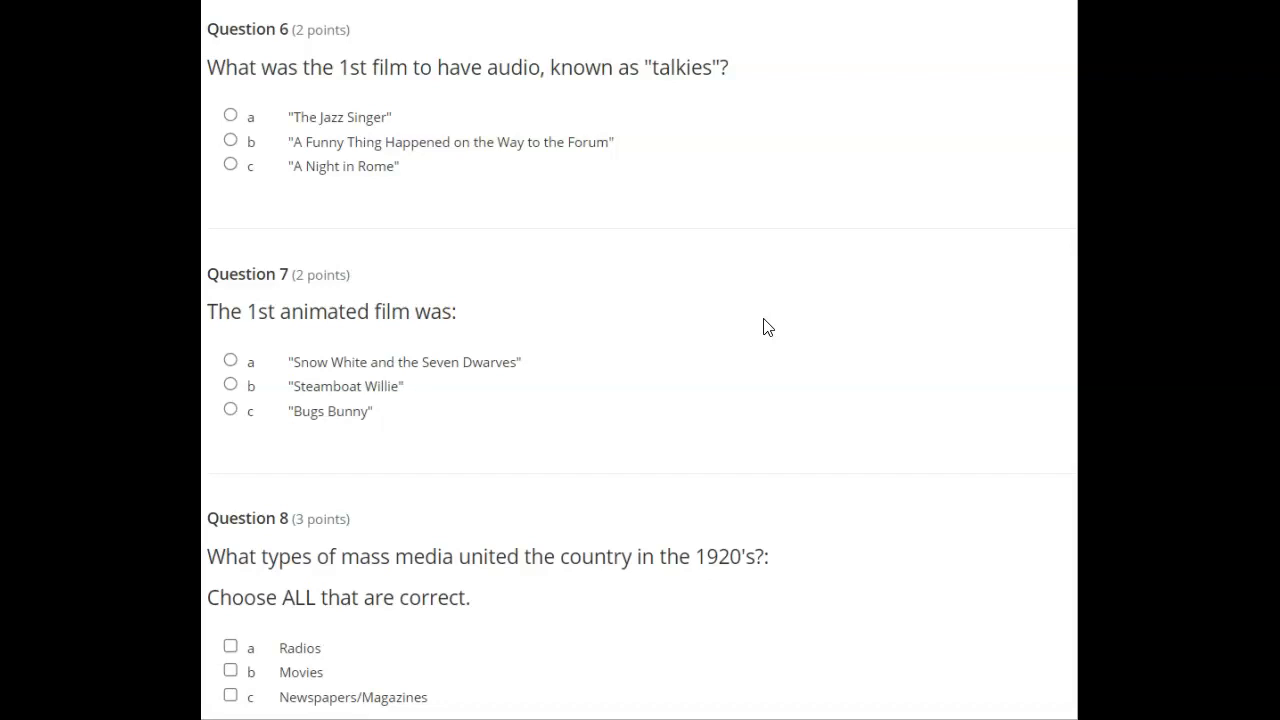
Step: Scroll to Question 8 on mass media and Question 9's Babe Ruth word bank
{"action": "scroll", "scroll_direction": "down", "scroll_amount": 3}
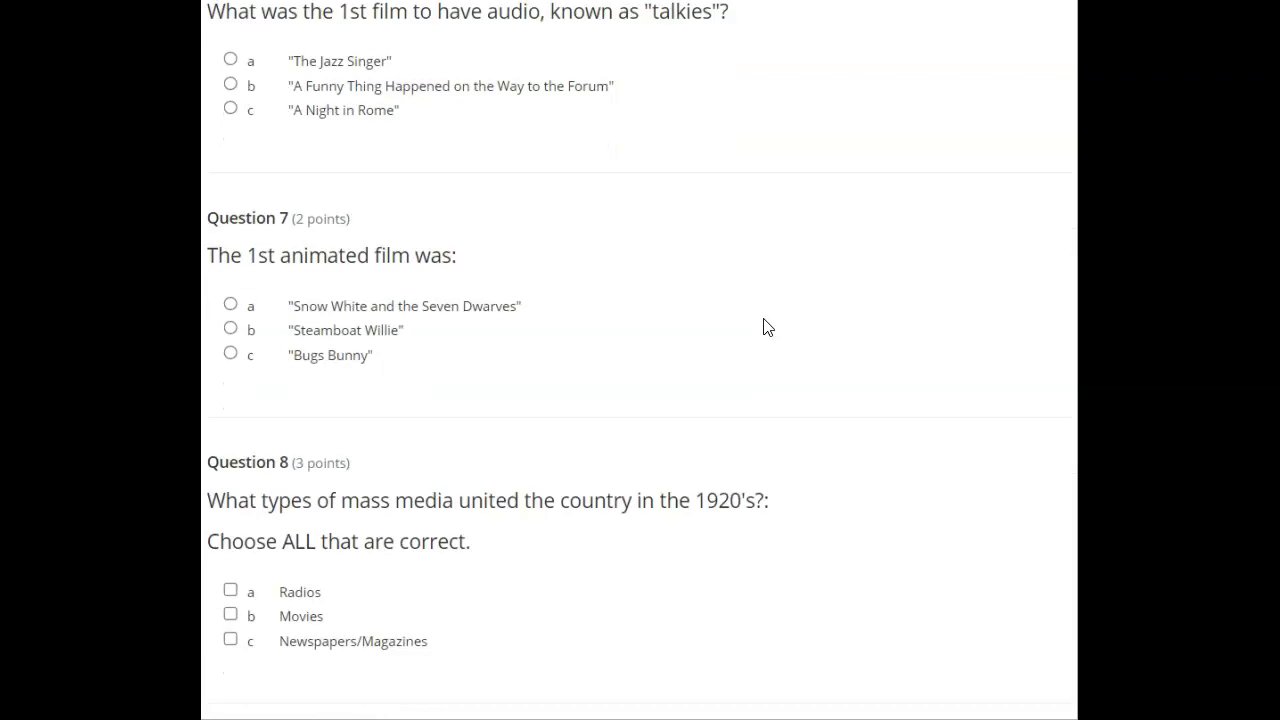
{"action": "scroll", "scroll_direction": "down", "scroll_amount": 3}
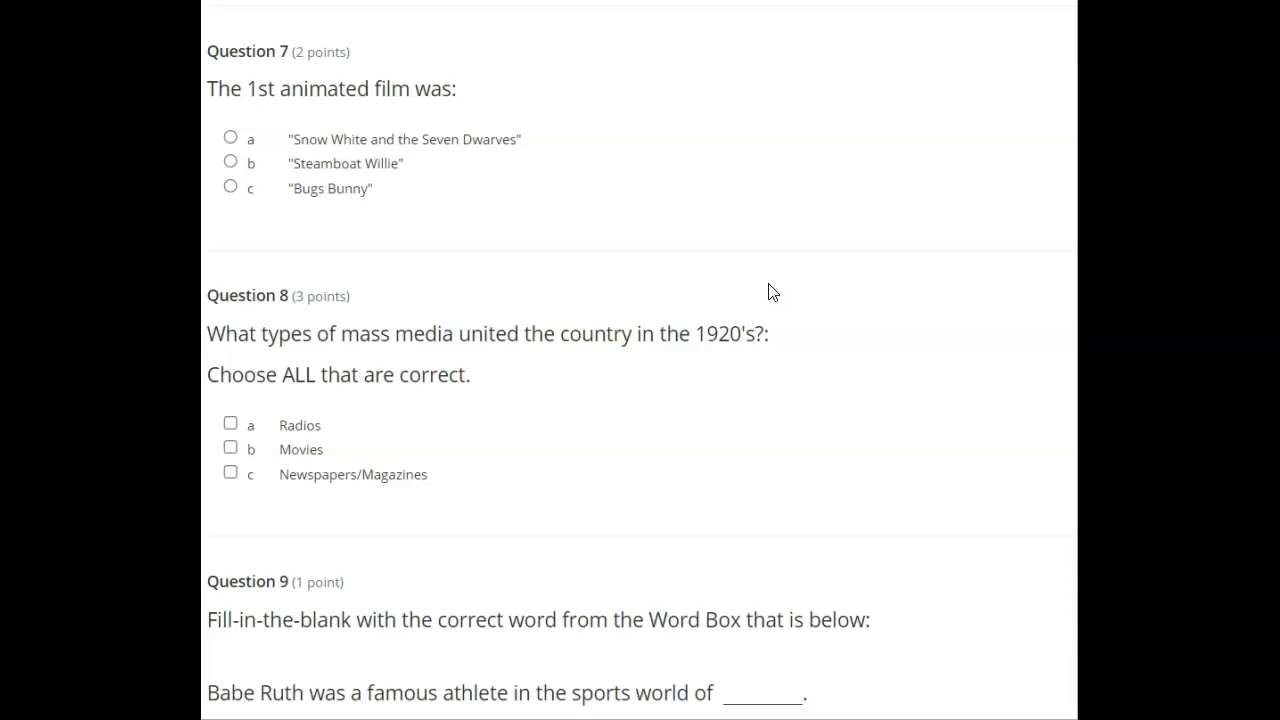
{"action": "scroll", "scroll_direction": "down", "scroll_amount": 3}
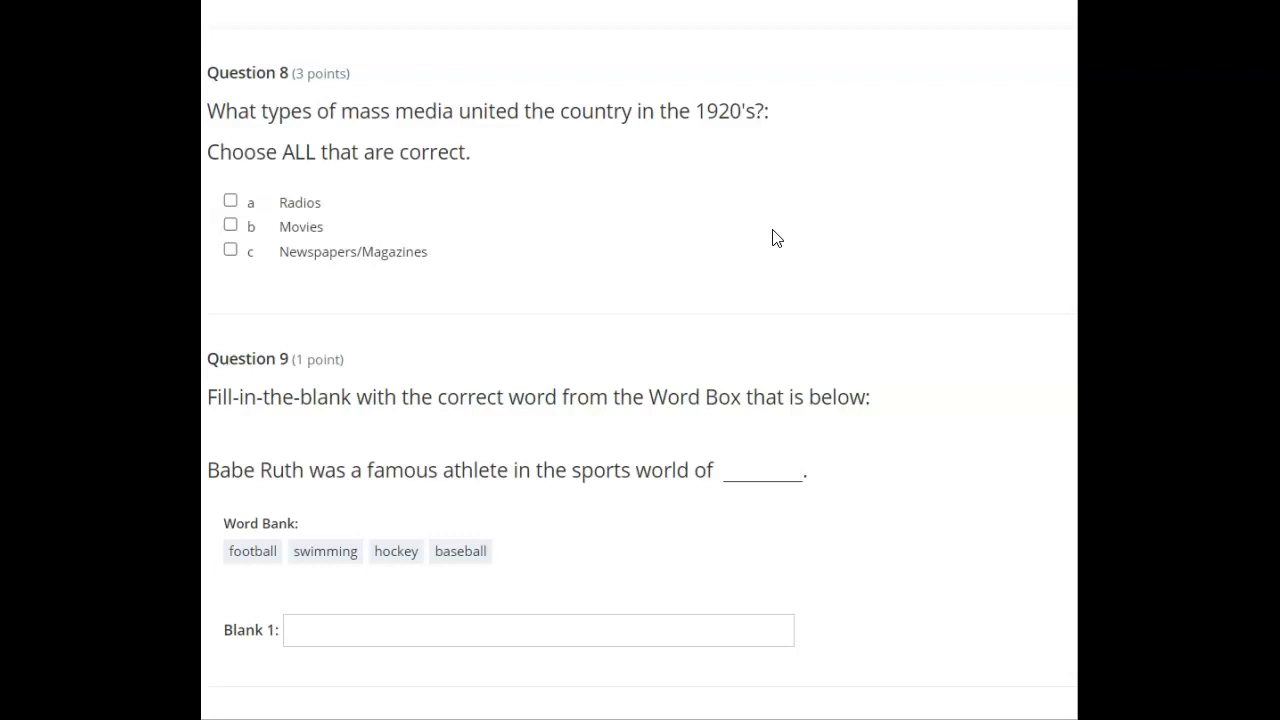
Step: Scroll to Question 10 and the Review Answers and Back buttons
{"action": "scroll", "scroll_direction": "down", "scroll_amount": 3}
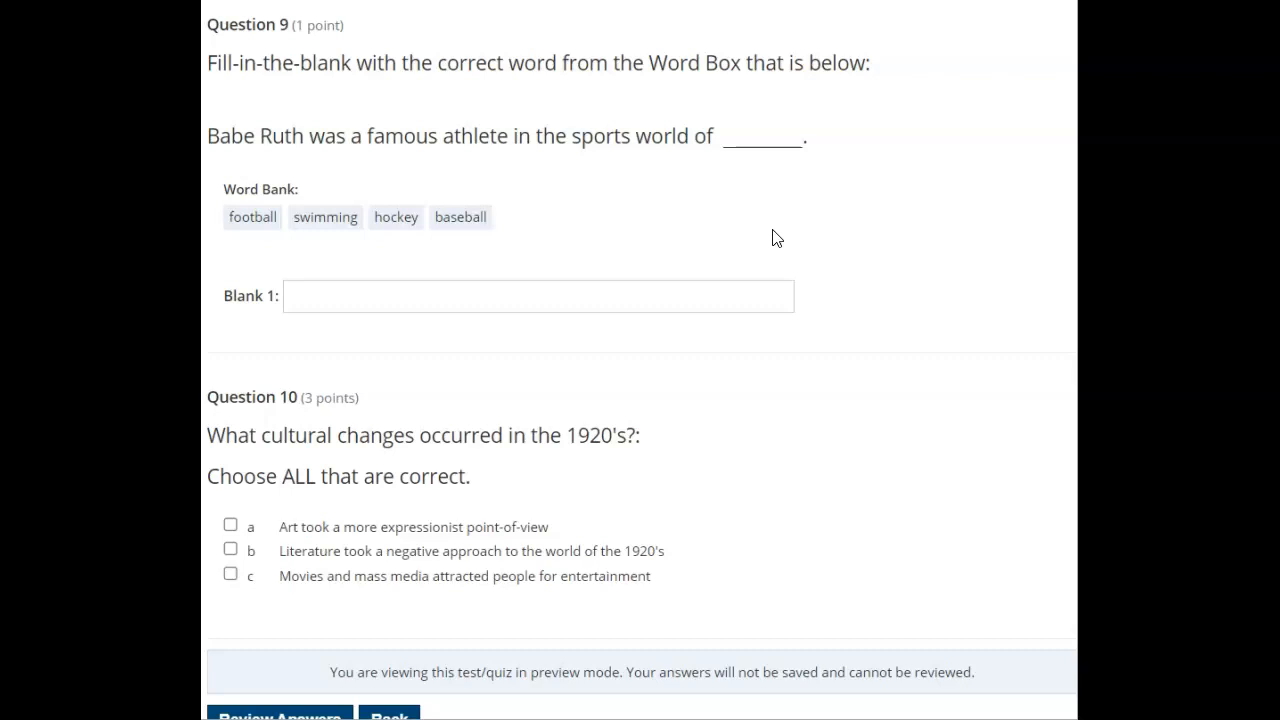
{"action": "scroll", "scroll_direction": "down", "scroll_amount": 3}
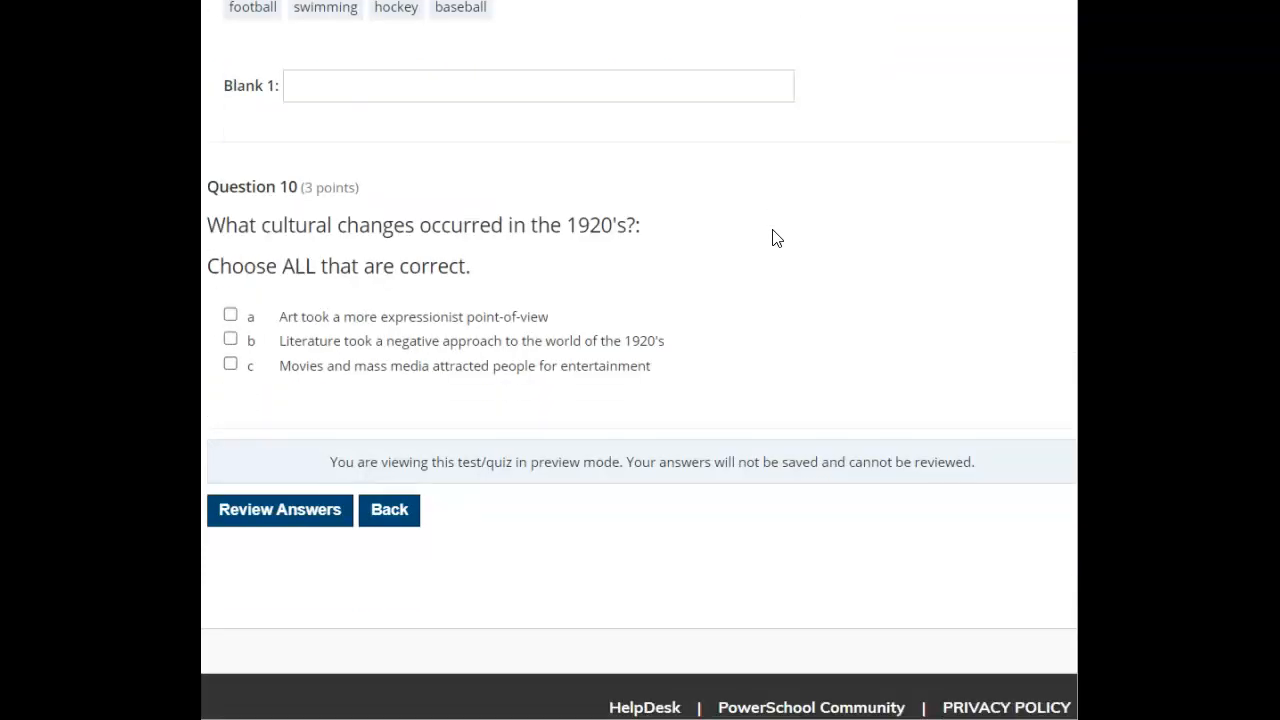